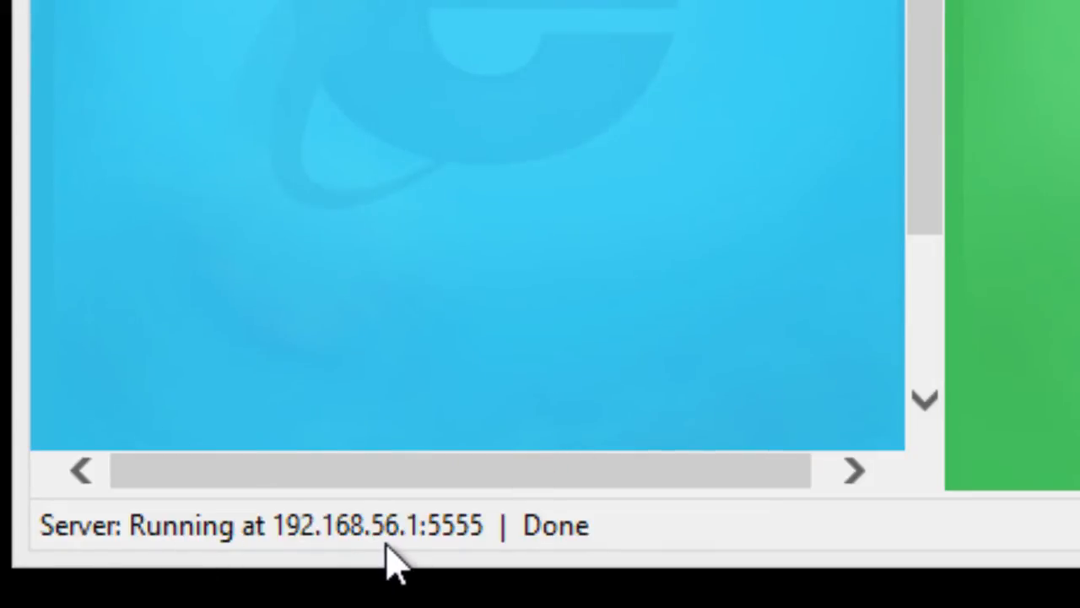
pyautogui.moveTo(439, 566)
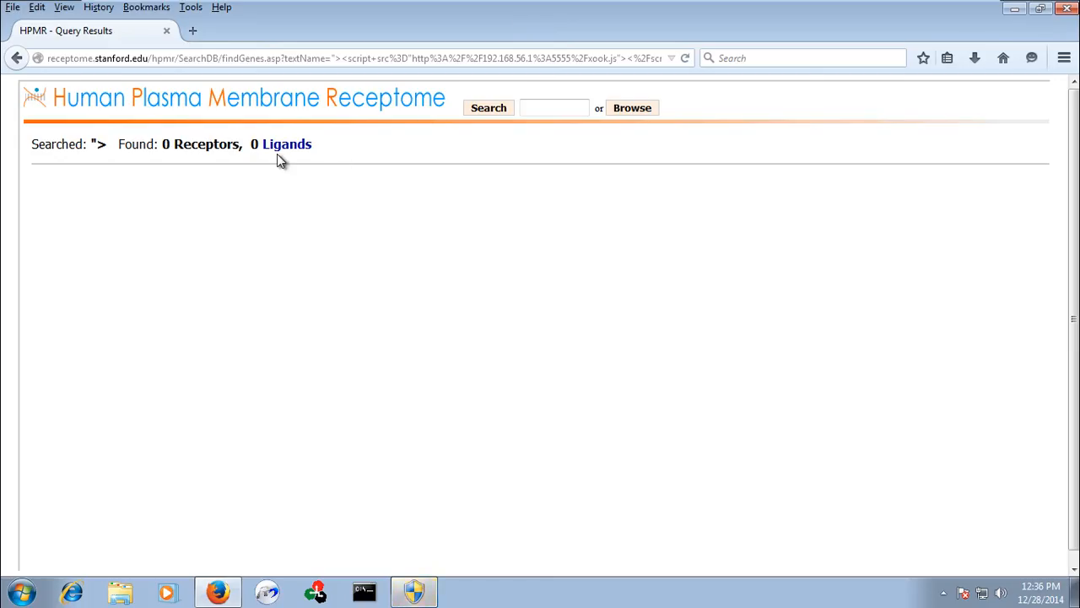
pyautogui.moveTo(586, 72)
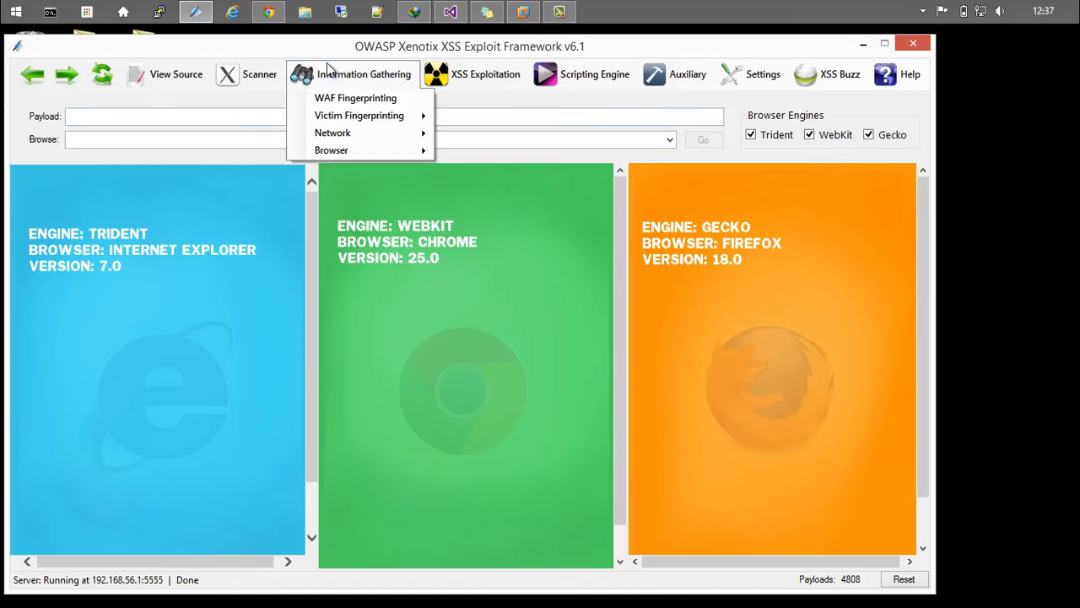
pyautogui.moveTo(331, 149)
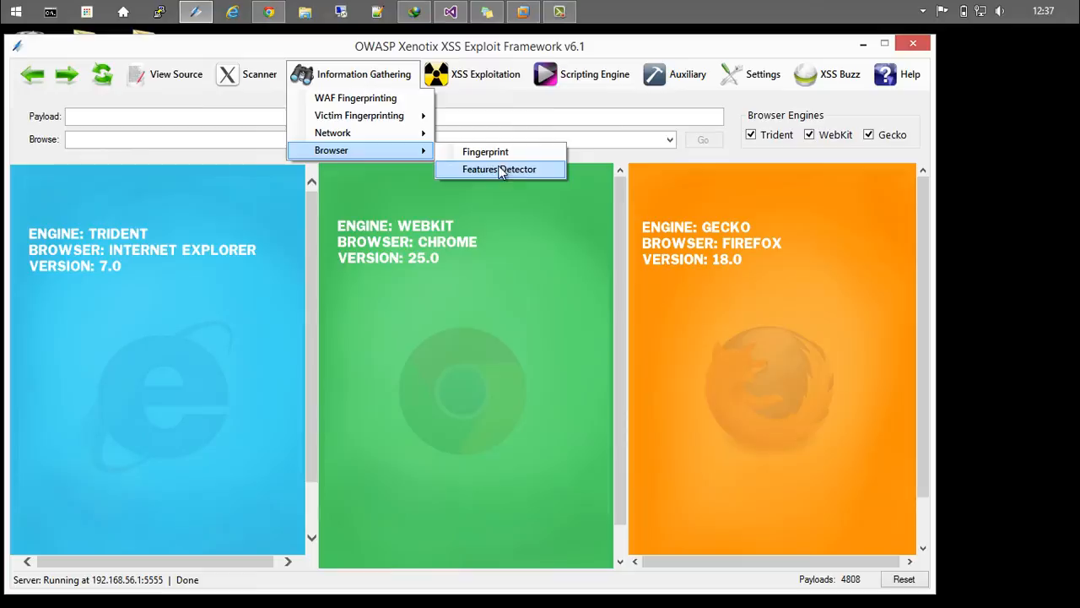
# Fingerprint the victim's browser as Firefox 35.0 on Windows and close the results.
pyautogui.click(485, 151)
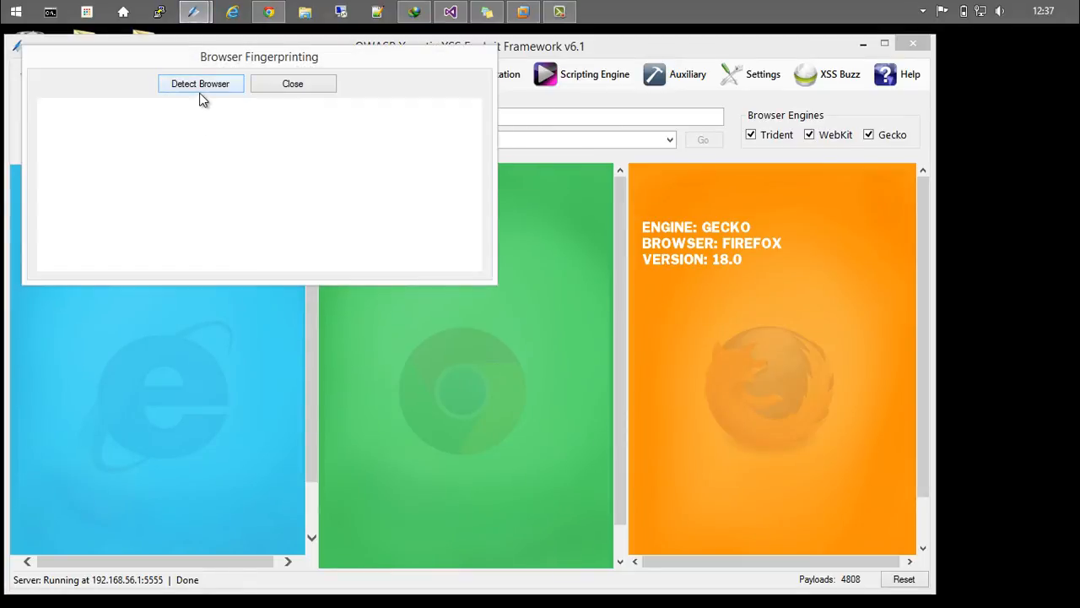
pyautogui.click(200, 84)
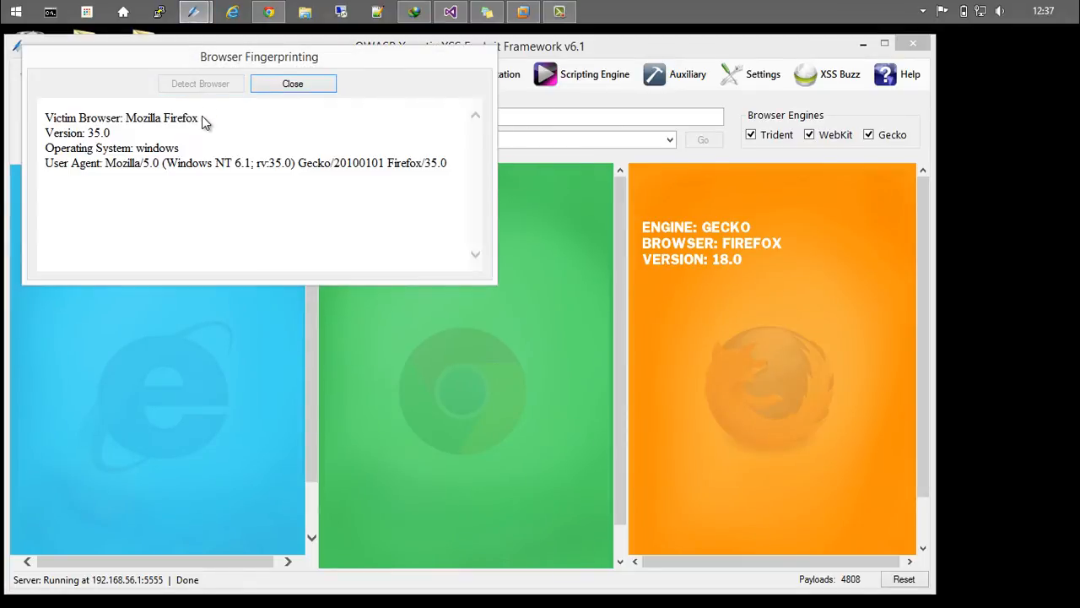
pyautogui.moveTo(63, 132)
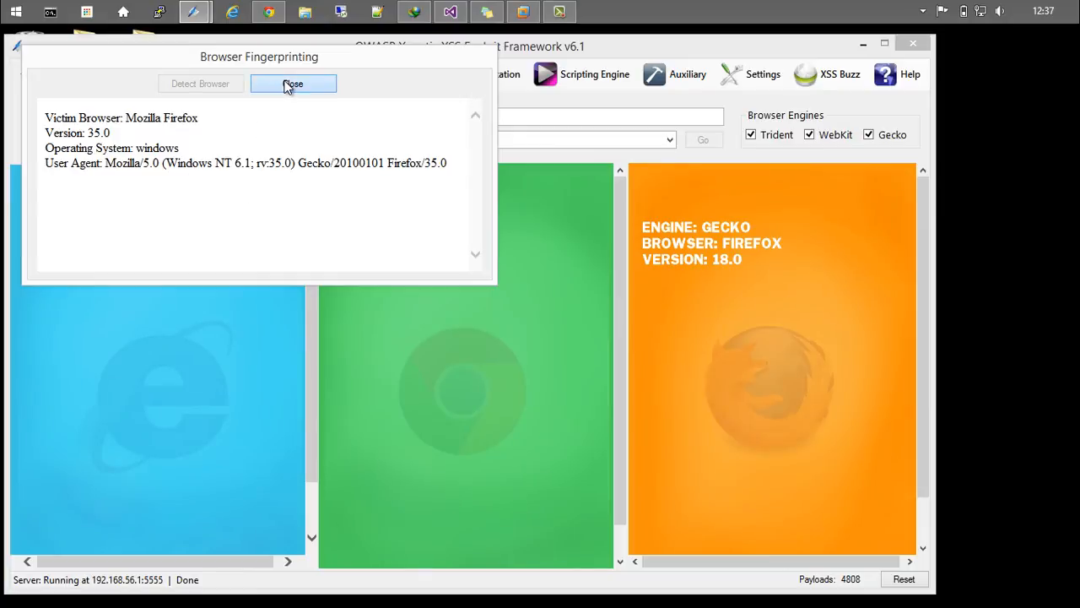
pyautogui.click(293, 84)
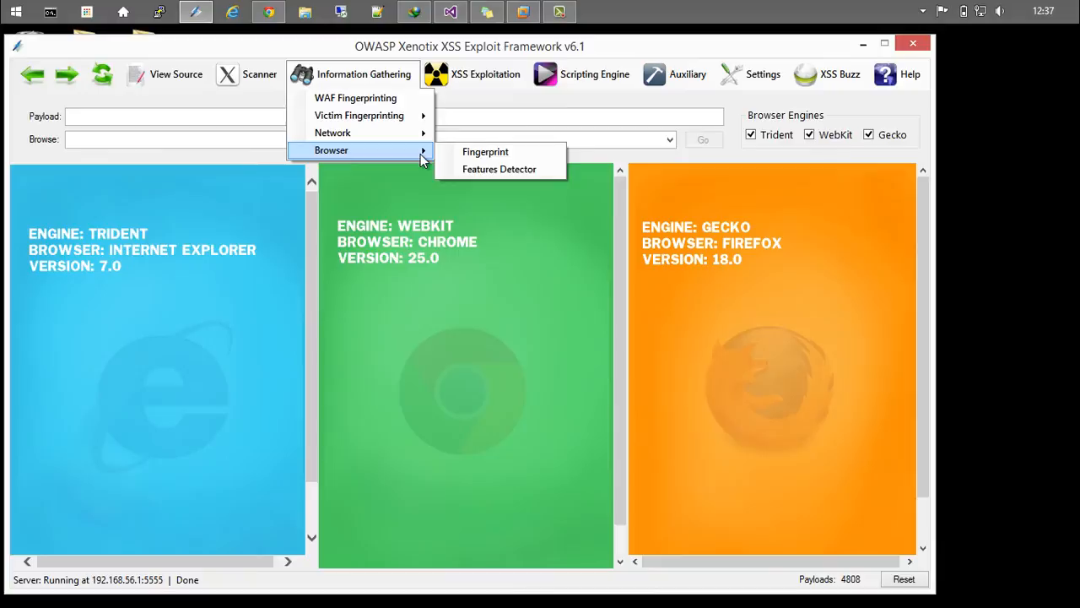
# Detect the victim browser's features: Java enabled, no Flash, plus Acrobat and Java plugins.
pyautogui.click(499, 168)
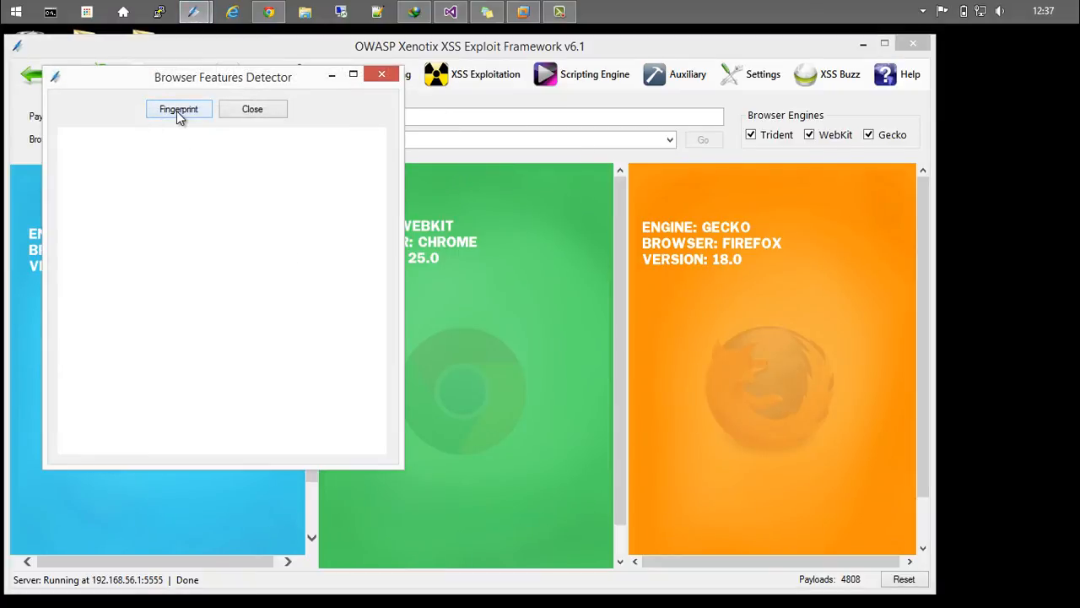
pyautogui.click(179, 108)
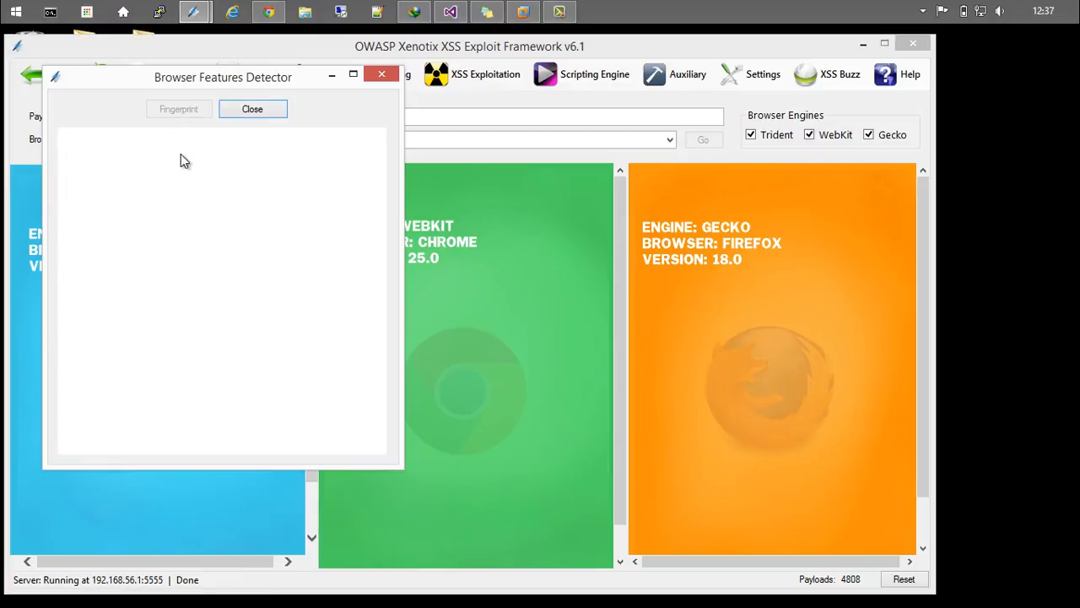
pyautogui.click(178, 108)
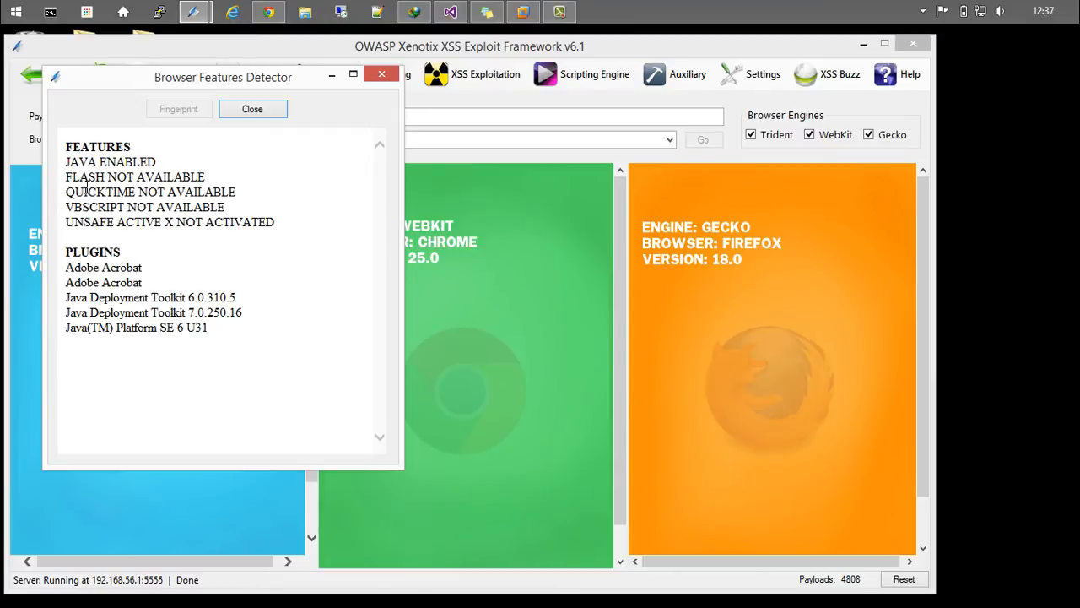
pyautogui.moveTo(114, 236)
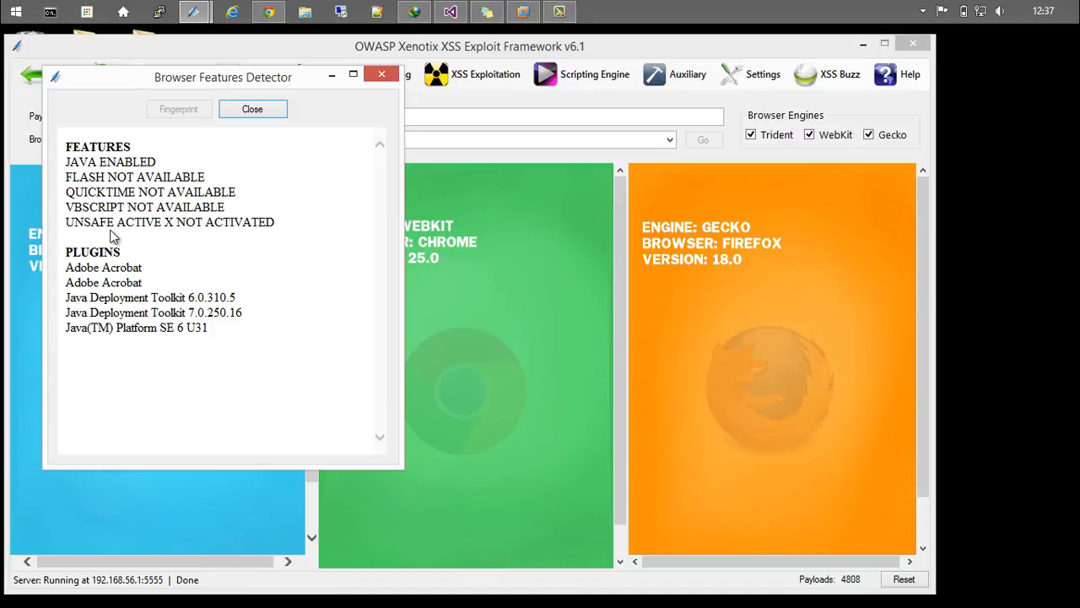
pyautogui.moveTo(112, 325)
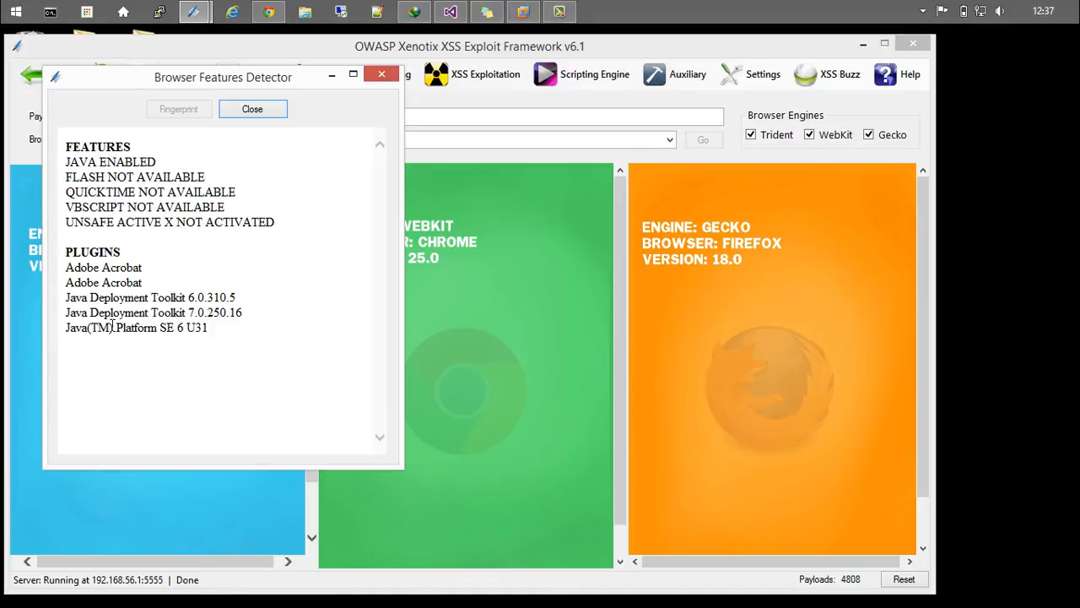